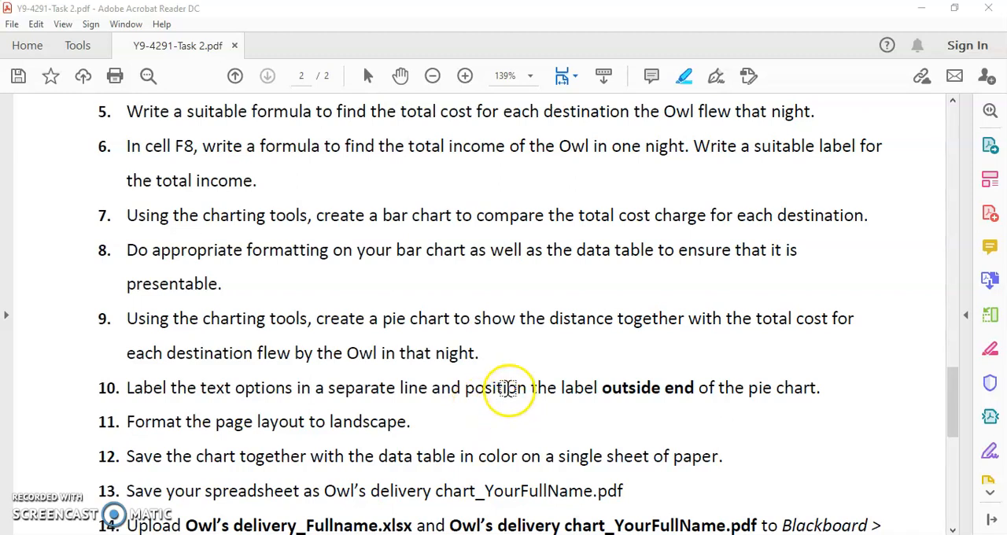
pyautogui.moveTo(503, 378)
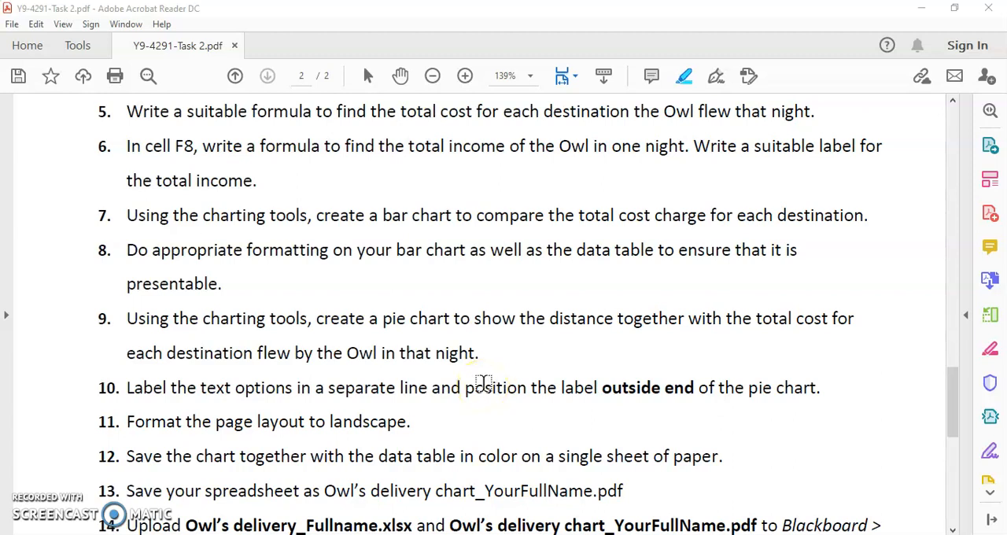
# - Select destination names A3:A7 and, with Ctrl, total distances D3:D7 as chart data
pyautogui.scroll(-3)
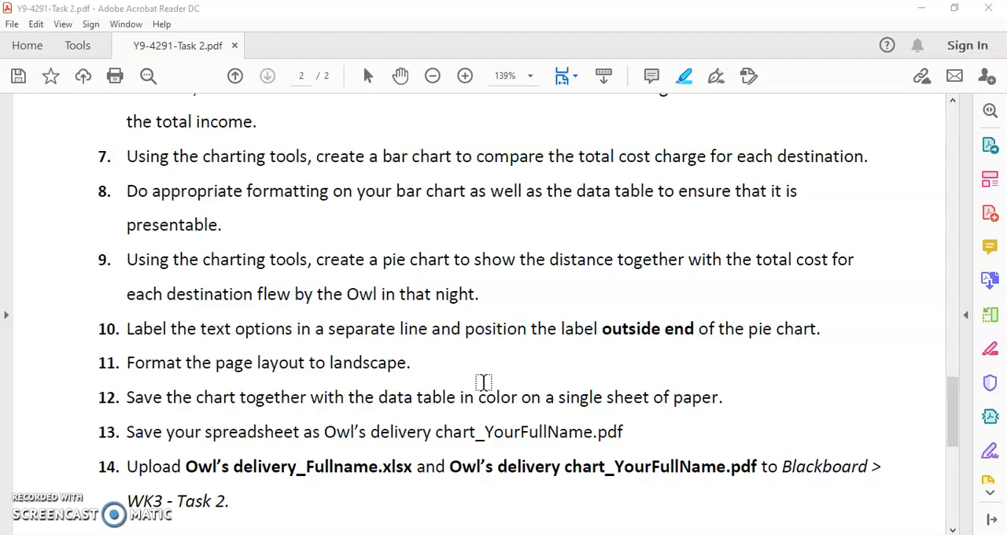
pyautogui.moveTo(447, 376)
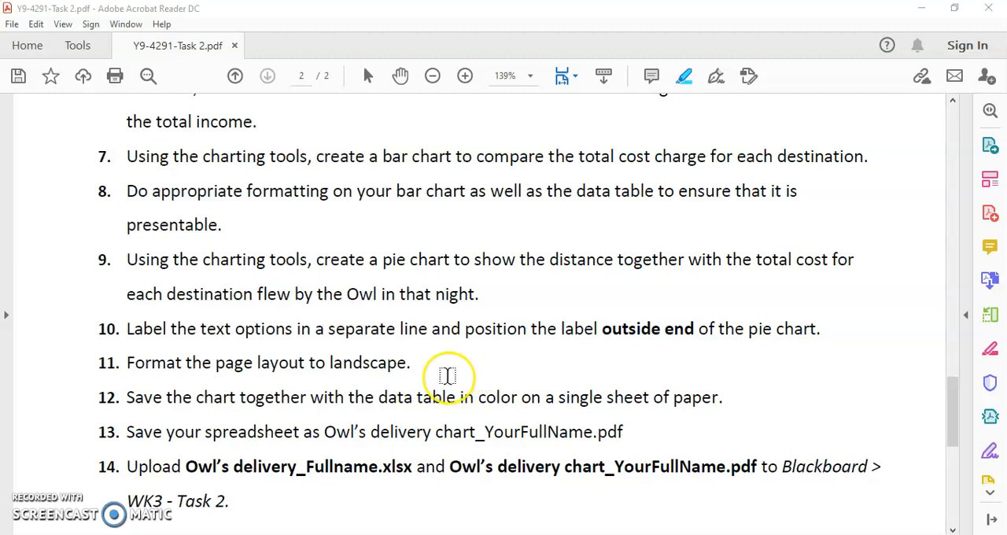
pyautogui.moveTo(413, 315)
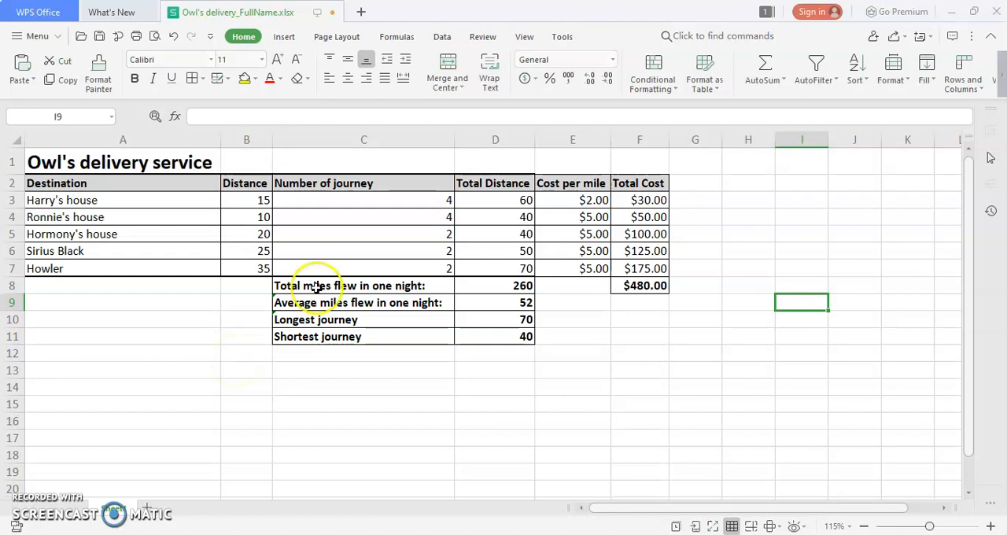
pyautogui.moveTo(442, 381)
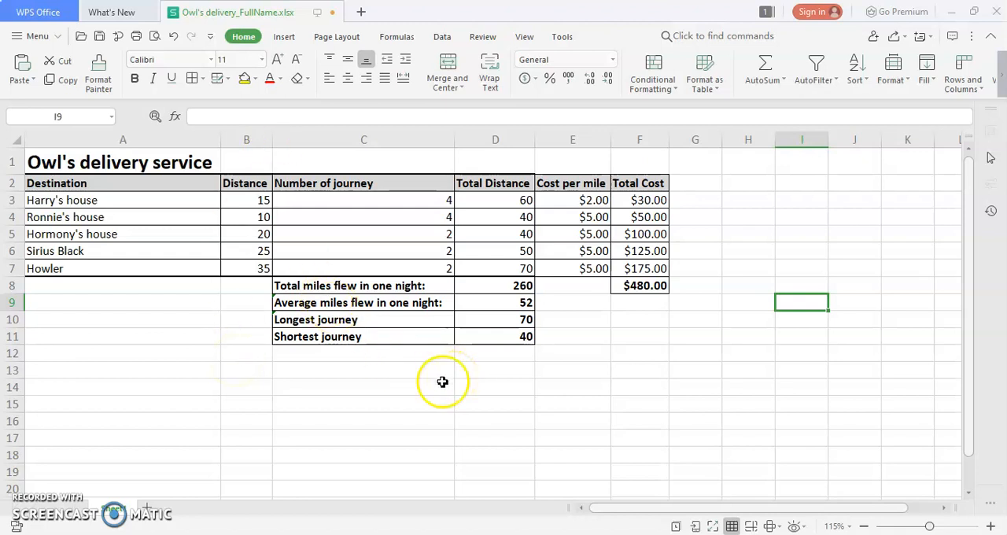
pyautogui.moveTo(149, 174)
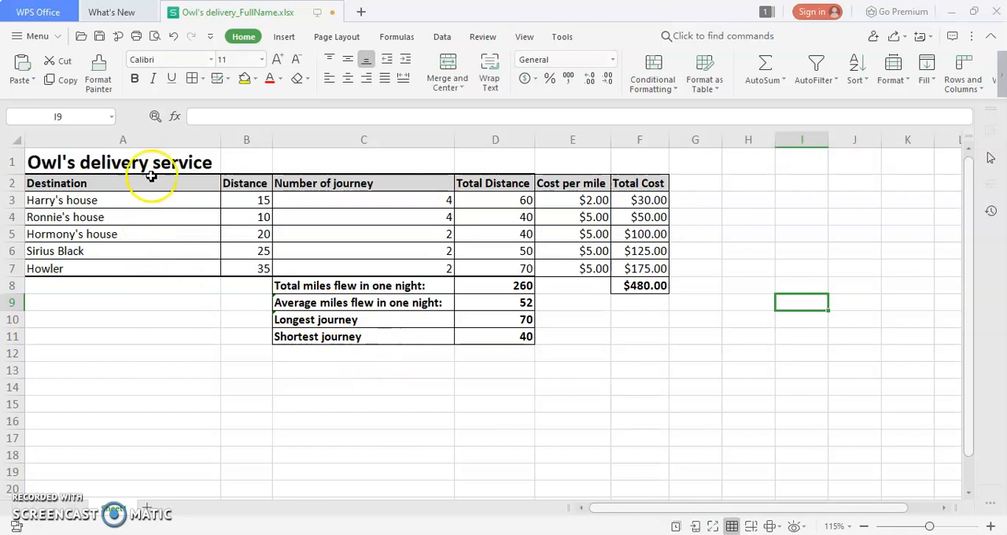
pyautogui.moveTo(228, 271)
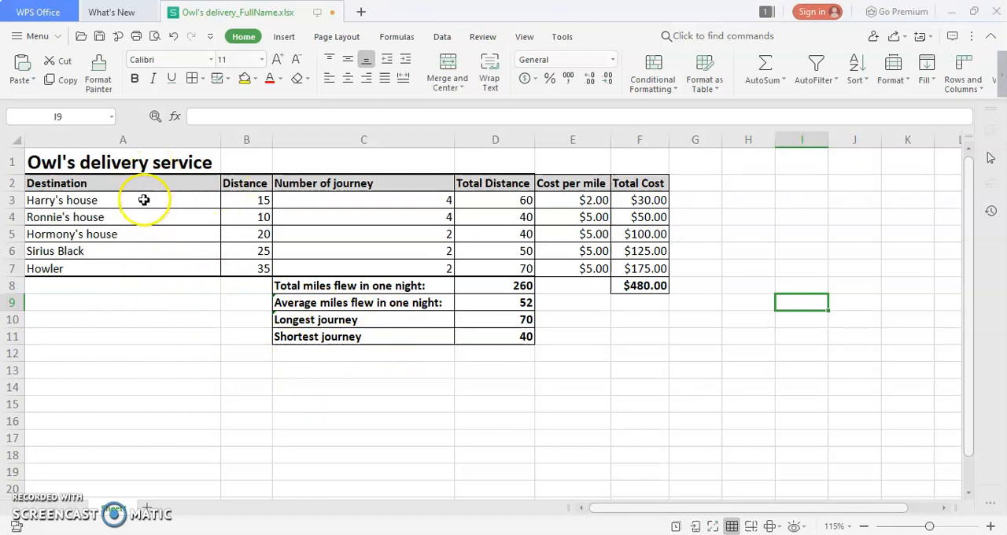
pyautogui.moveTo(123, 200); pyautogui.dragTo(123, 233)
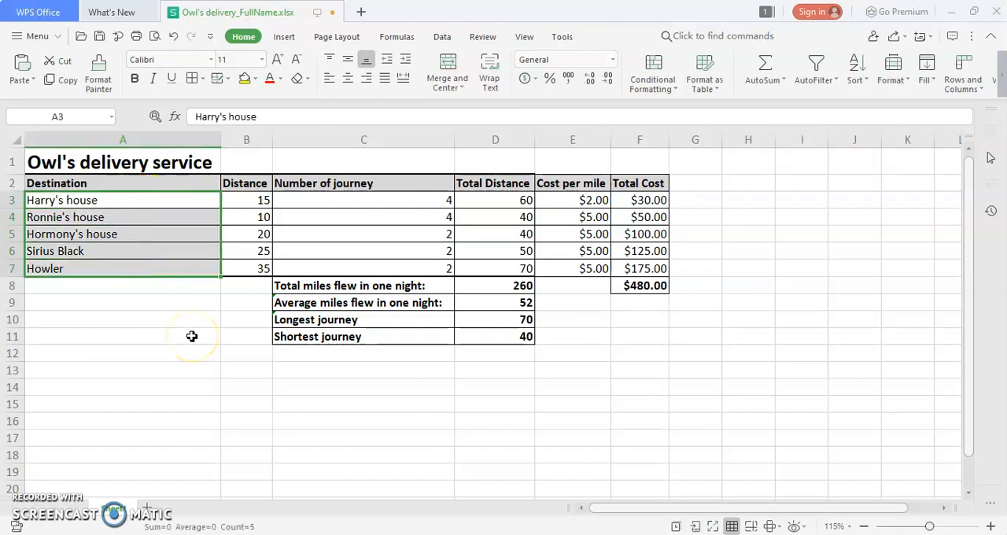
pyautogui.moveTo(222, 327)
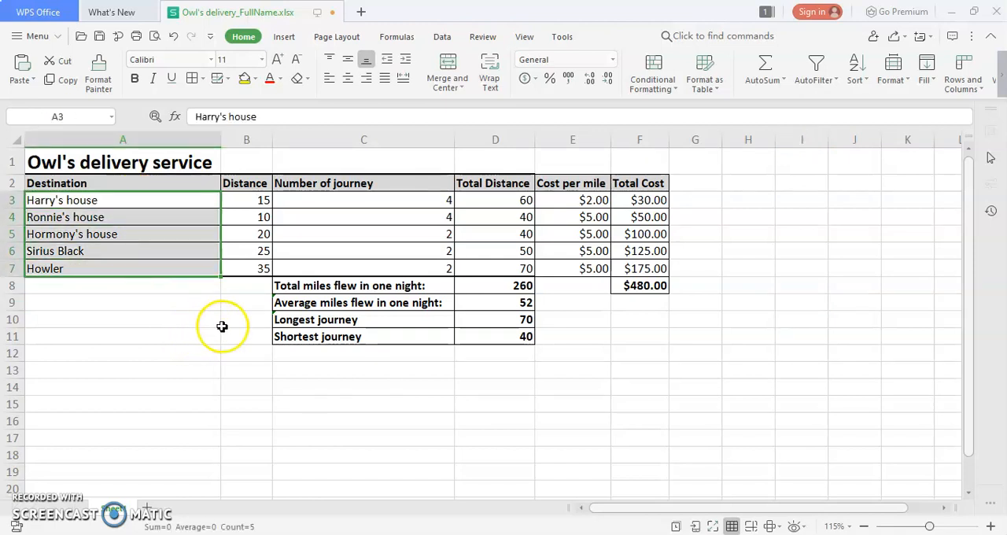
pyautogui.moveTo(502, 219)
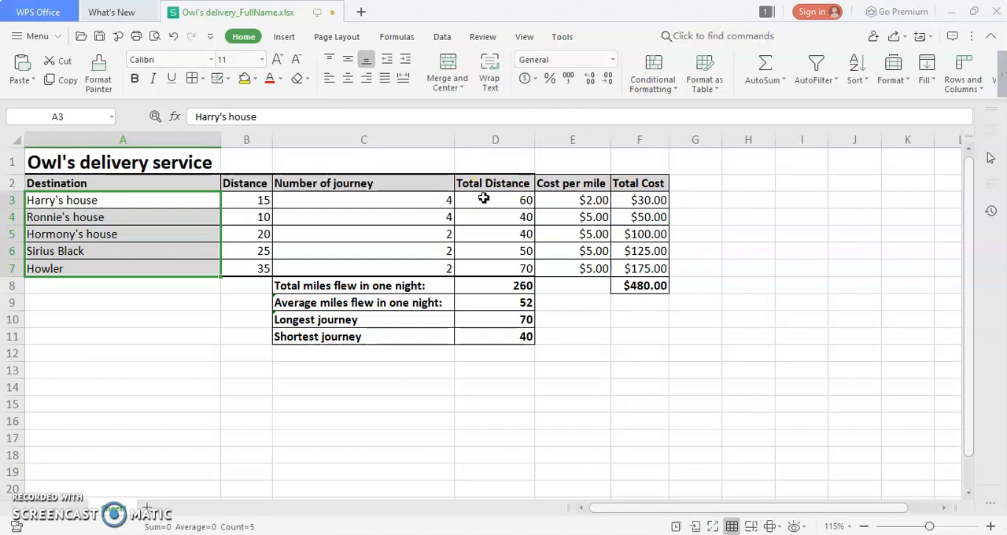
pyautogui.moveTo(494, 200); pyautogui.dragTo(495, 268)
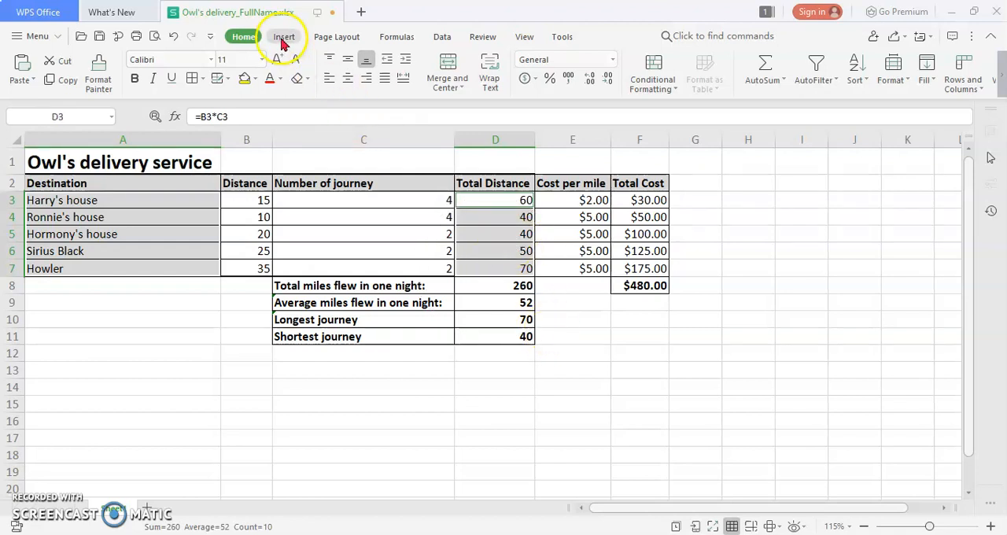
# - Insert a plain 2-D pie chart from the selected destination and distance data
pyautogui.click(284, 36)
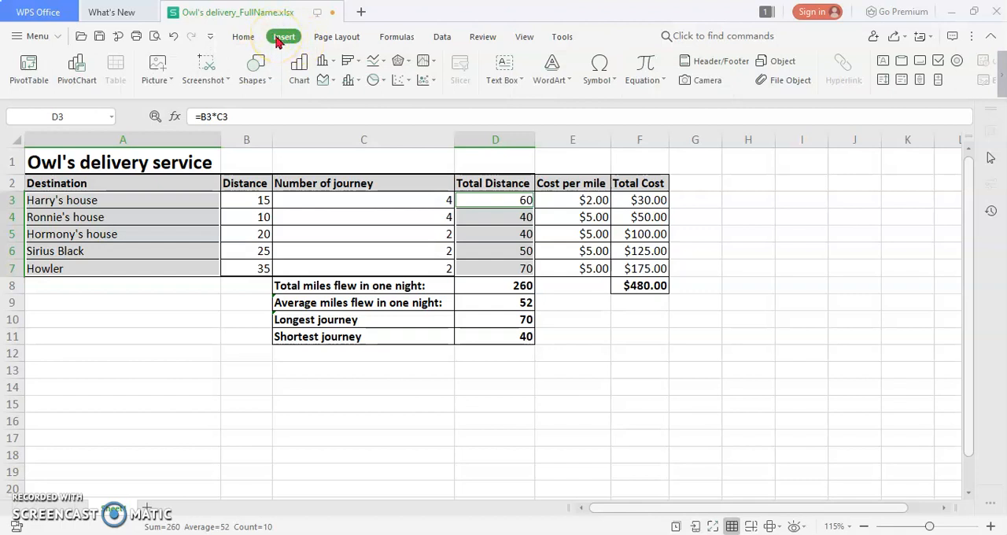
pyautogui.moveTo(376, 81)
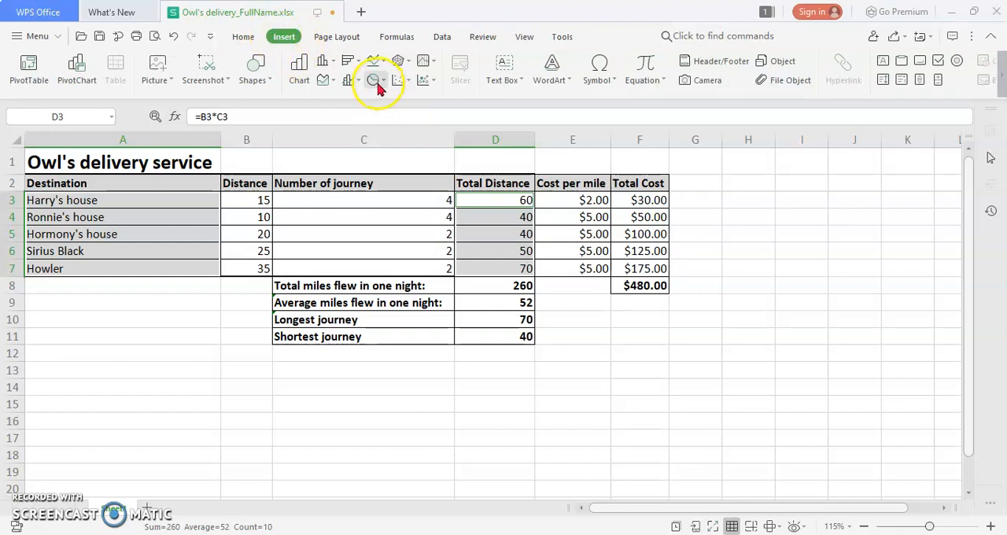
pyautogui.click(375, 79)
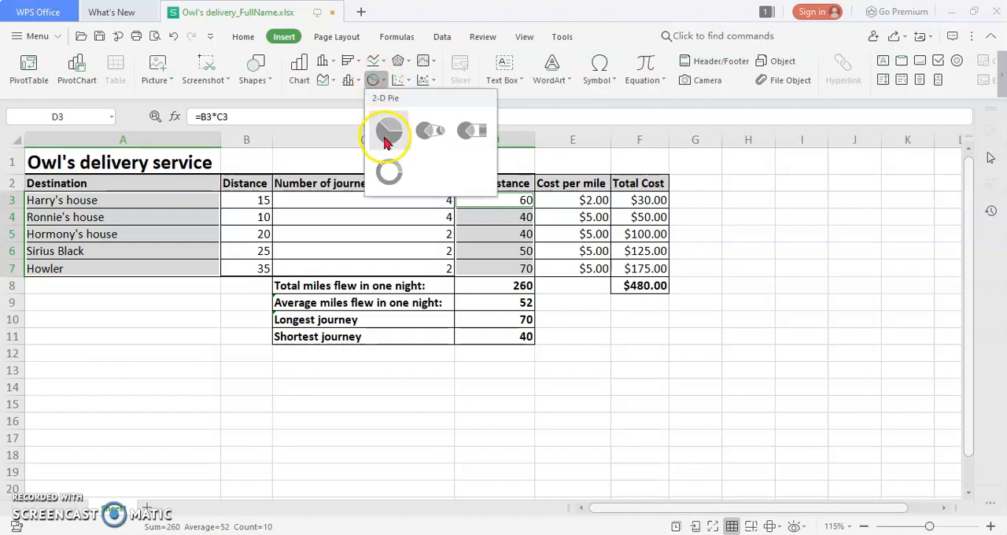
pyautogui.moveTo(389, 133)
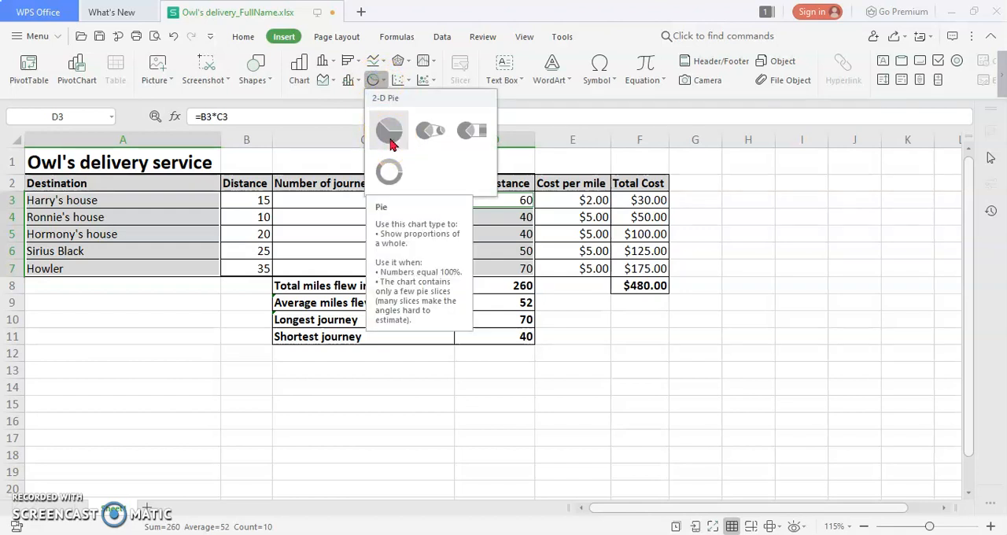
pyautogui.click(388, 132)
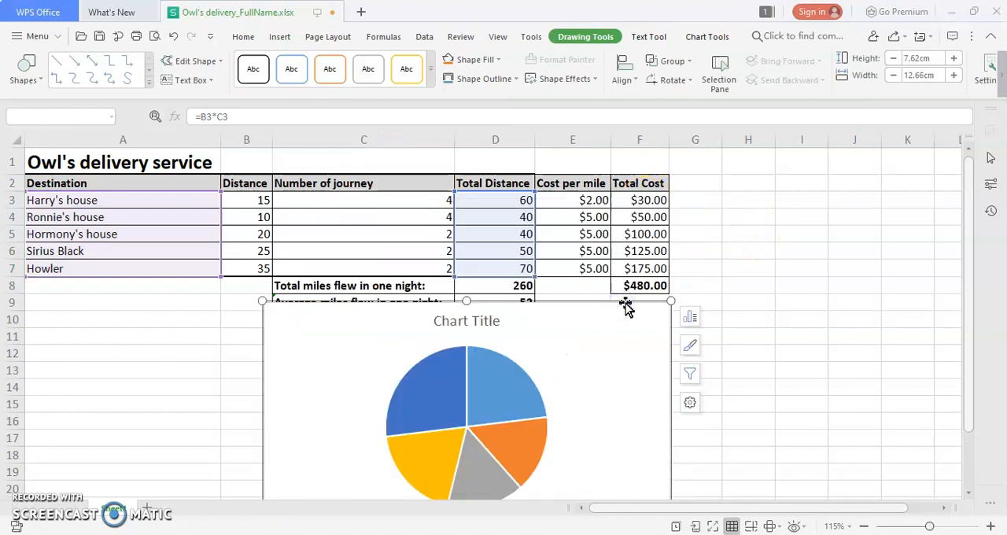
# - Show distance data labels on the pie slices via Chart Elements and reach their options
pyautogui.scroll(-3)
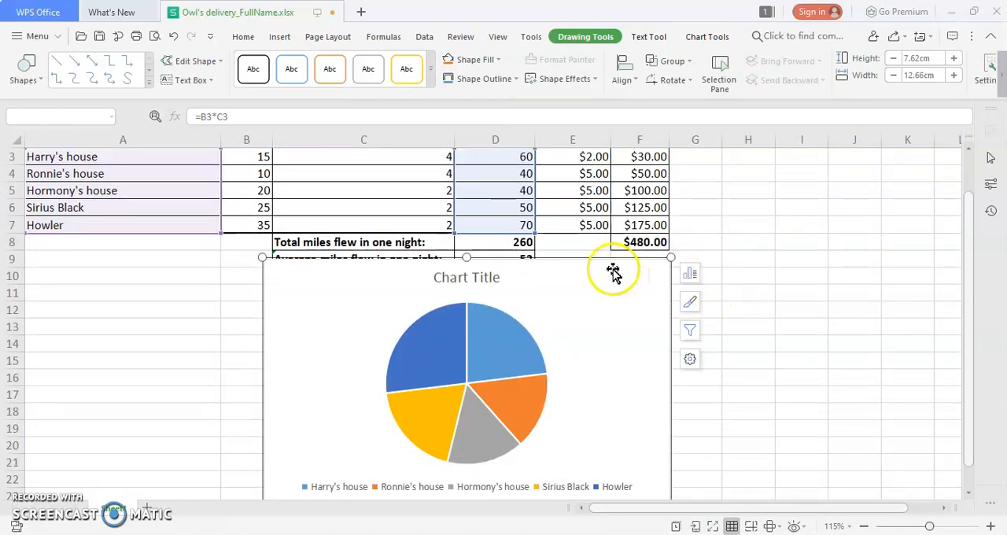
pyautogui.scroll(3)
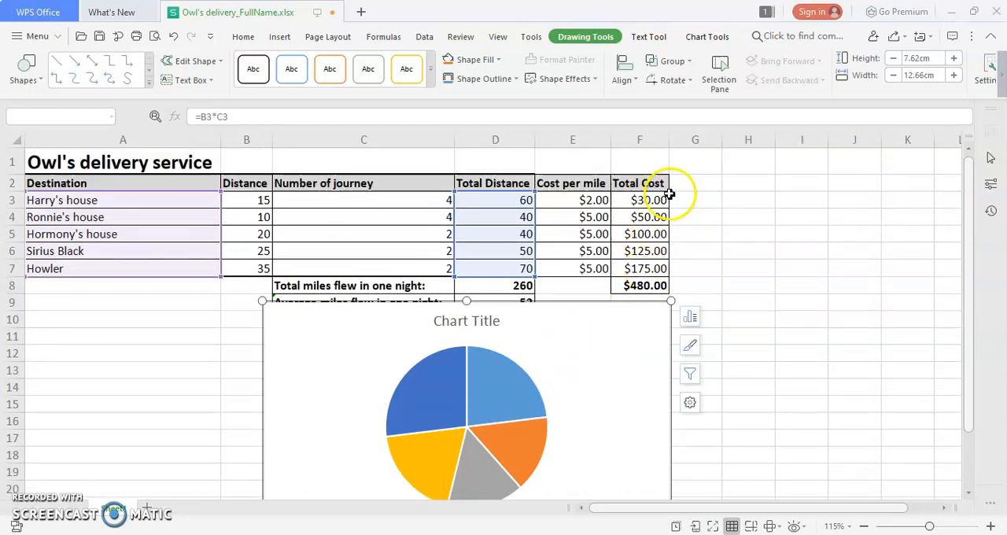
pyautogui.scroll(-3)
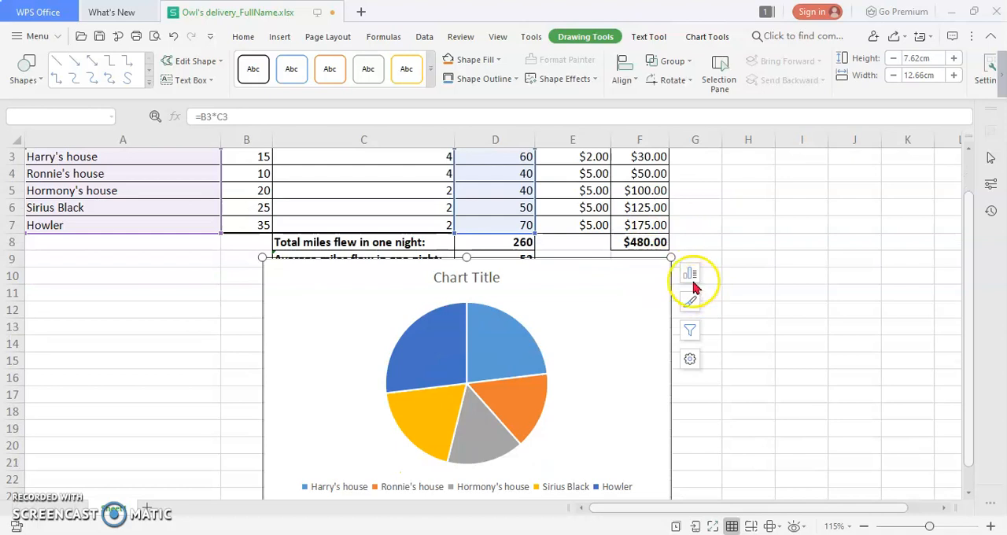
pyautogui.click(690, 273)
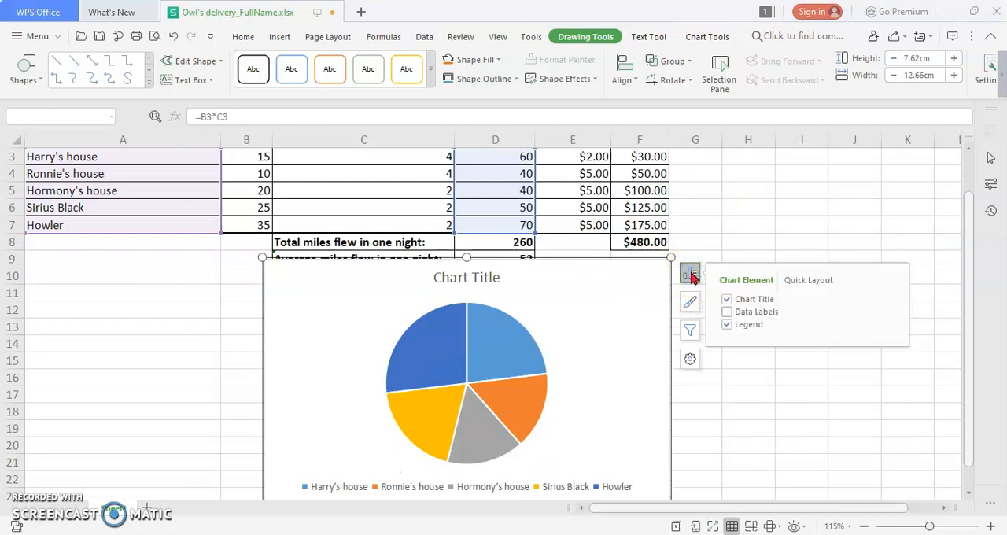
pyautogui.click(727, 311)
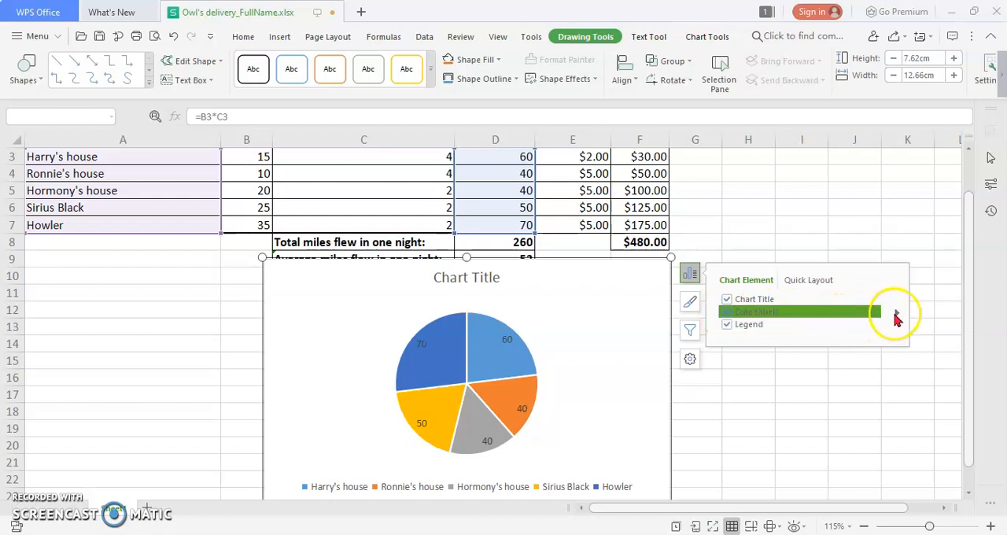
pyautogui.click(897, 312)
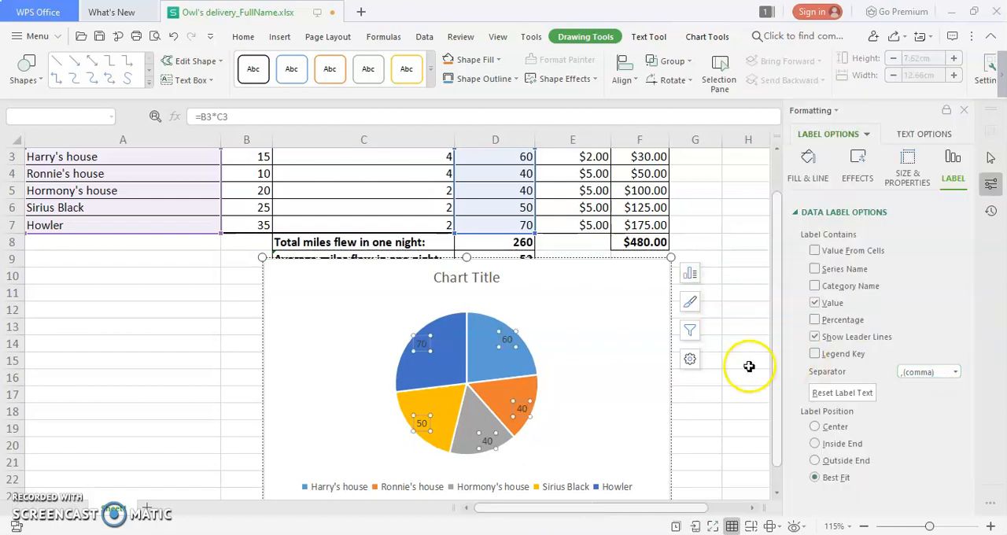
pyautogui.moveTo(552, 393)
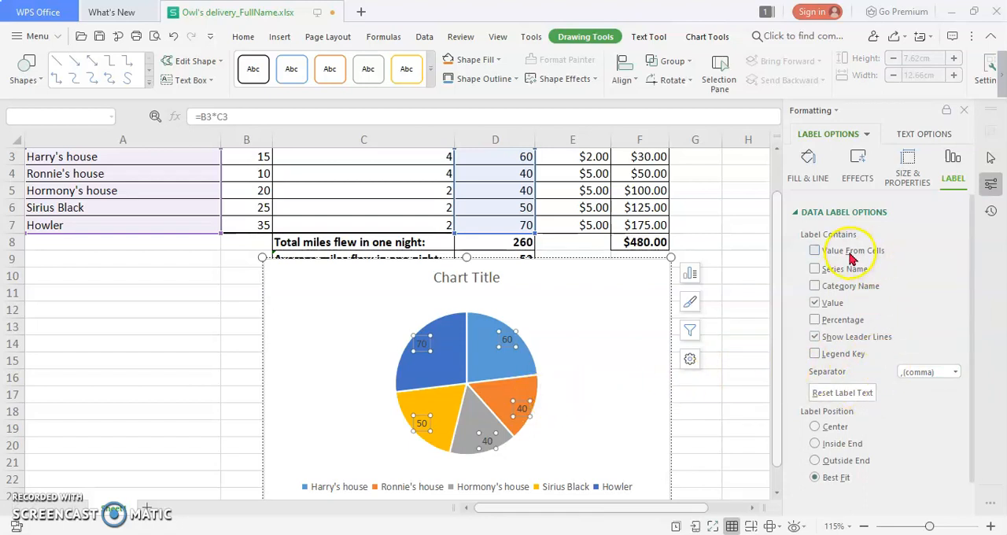
# - Enable Value From Cells with F3:F7 so labels show total cost alongside distance
pyautogui.scroll(3)
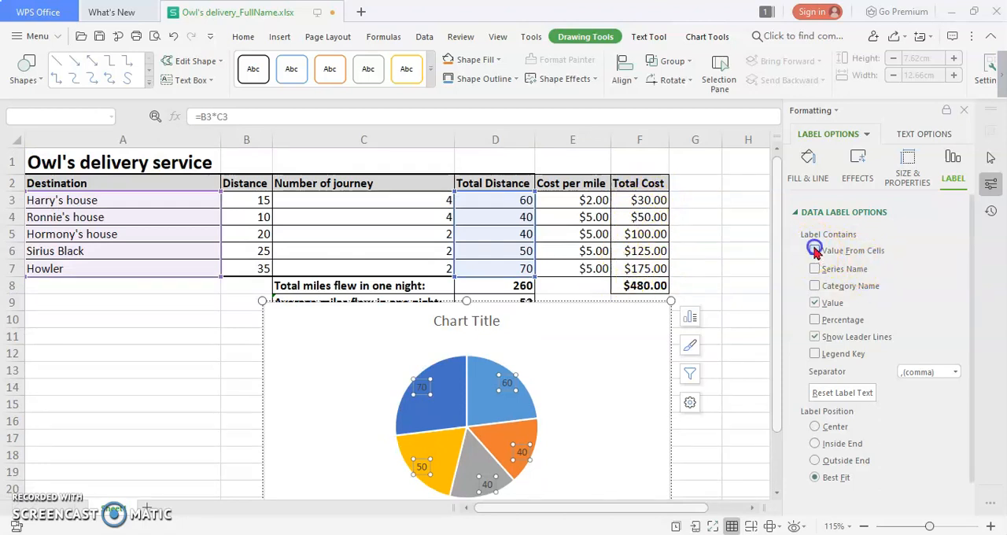
pyautogui.click(815, 250)
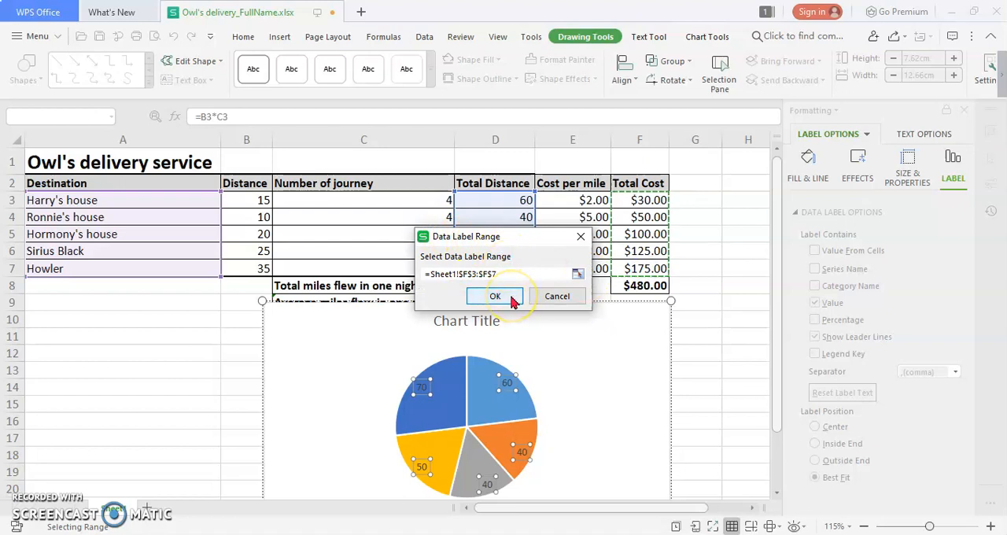
pyautogui.click(494, 296)
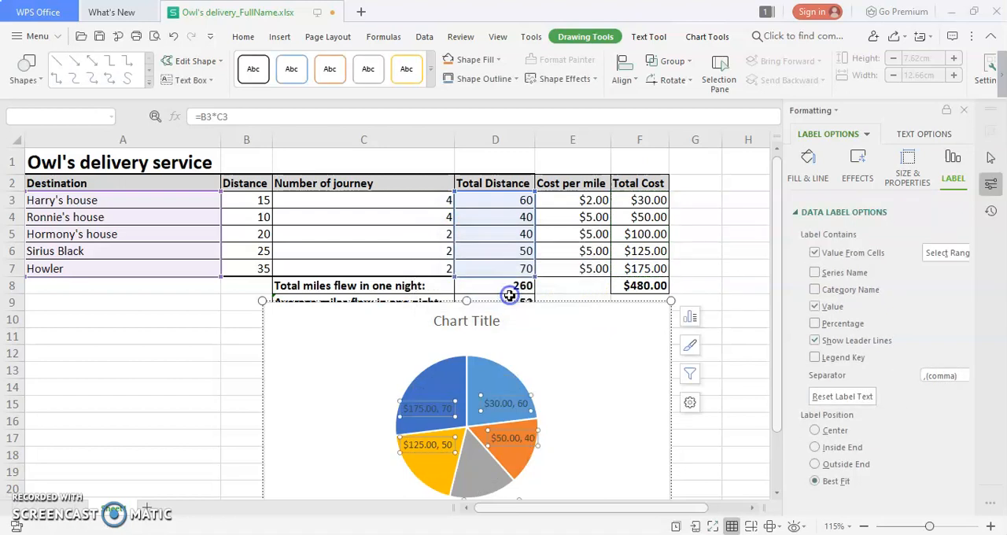
pyautogui.moveTo(526, 417)
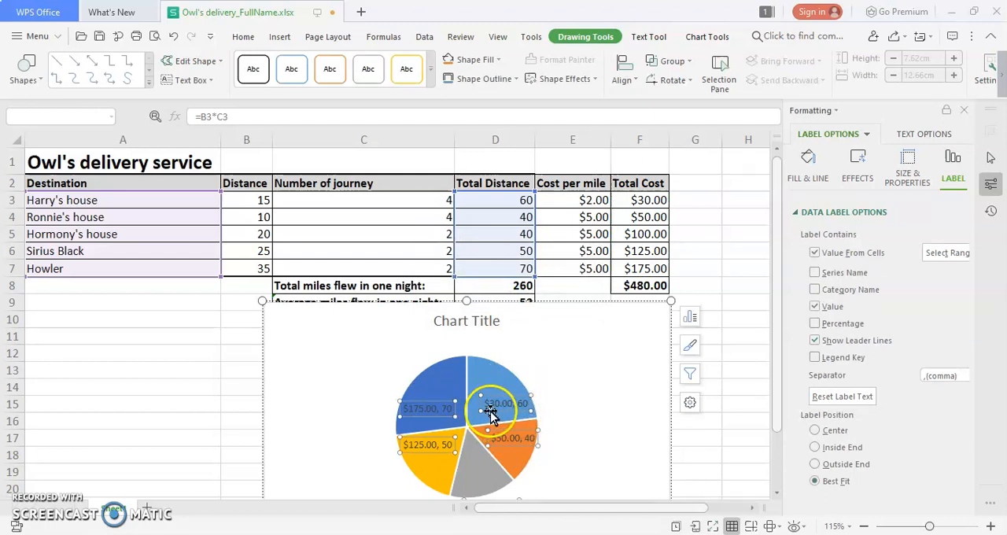
pyautogui.moveTo(527, 410)
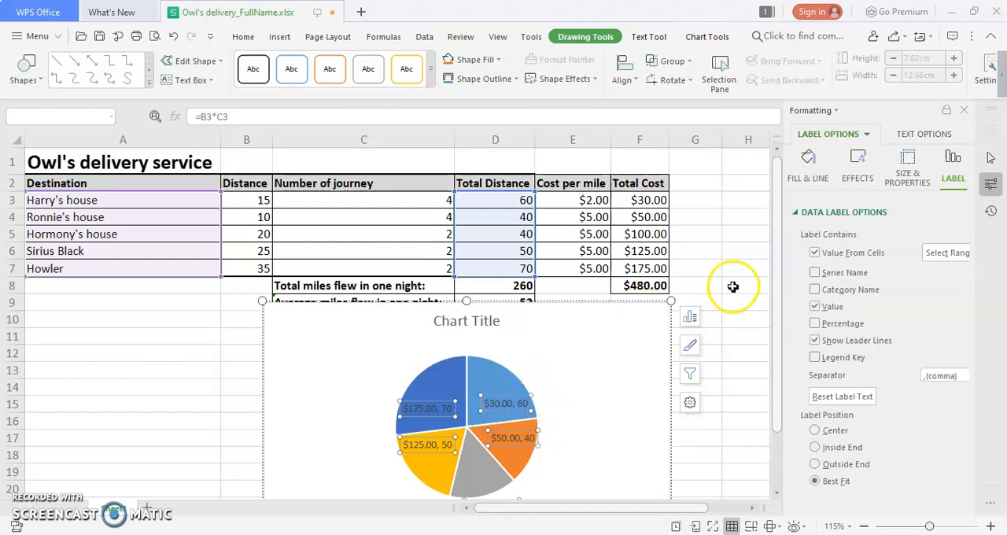
# - Set the label separator to New Line and position labels Outside End
pyautogui.scroll(-3)
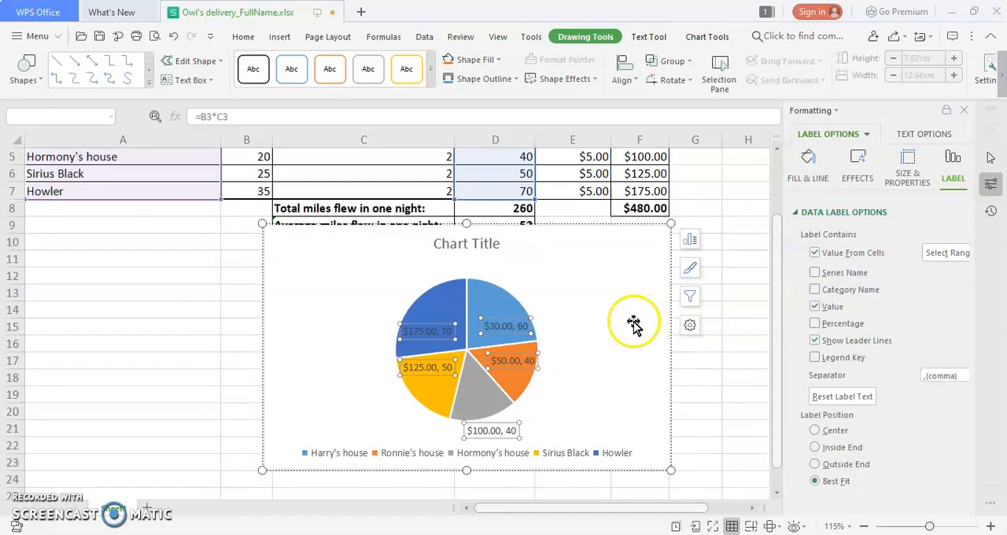
pyautogui.moveTo(900, 428)
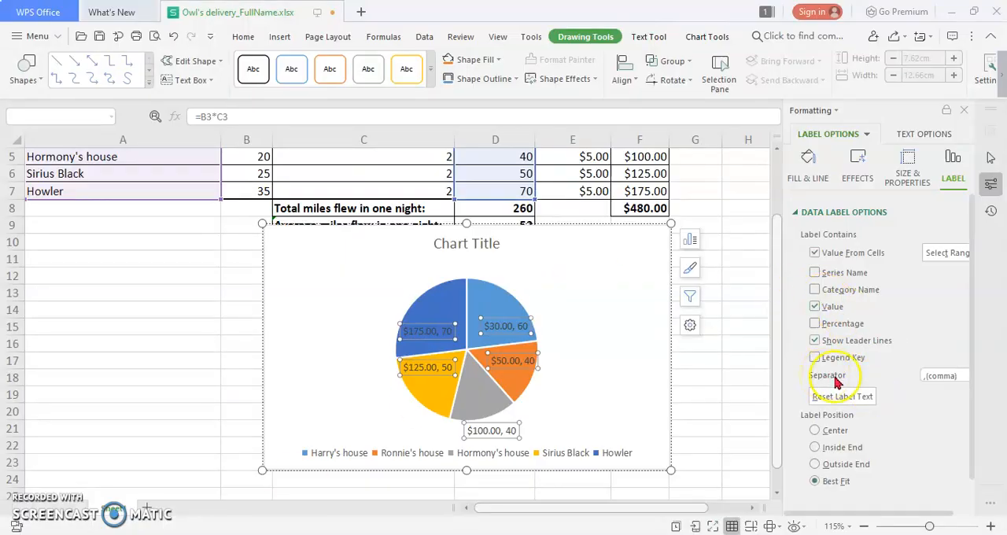
pyautogui.moveTo(595, 337)
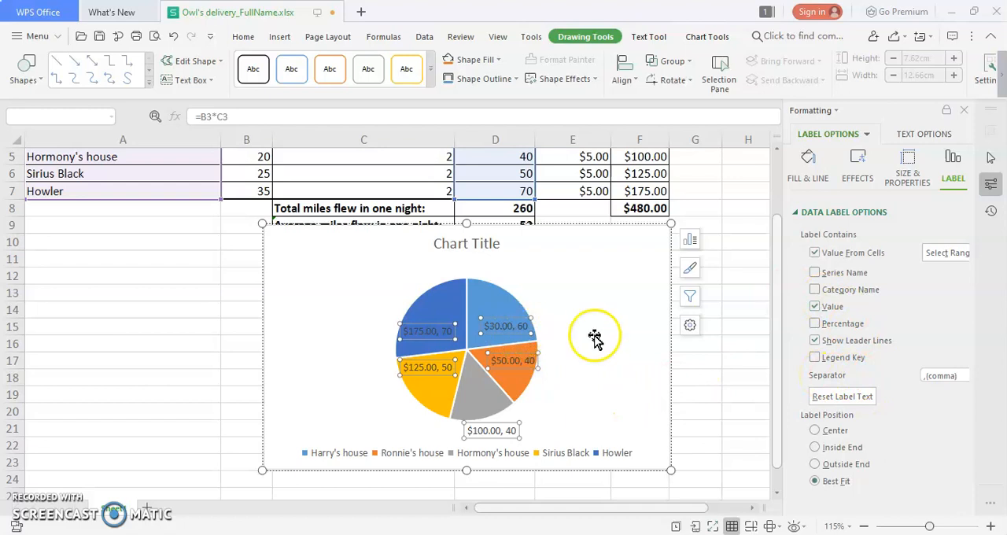
pyautogui.moveTo(842, 381)
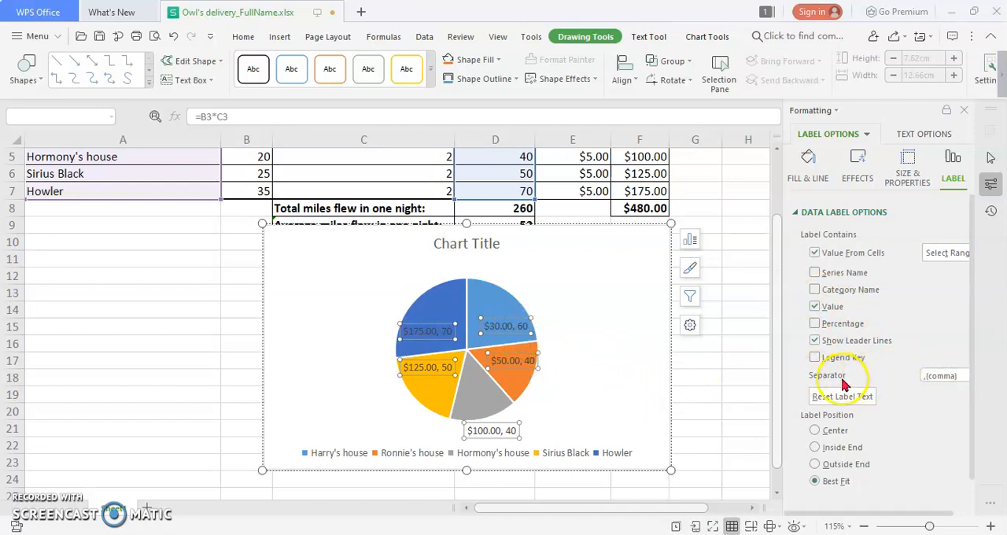
pyautogui.click(947, 374)
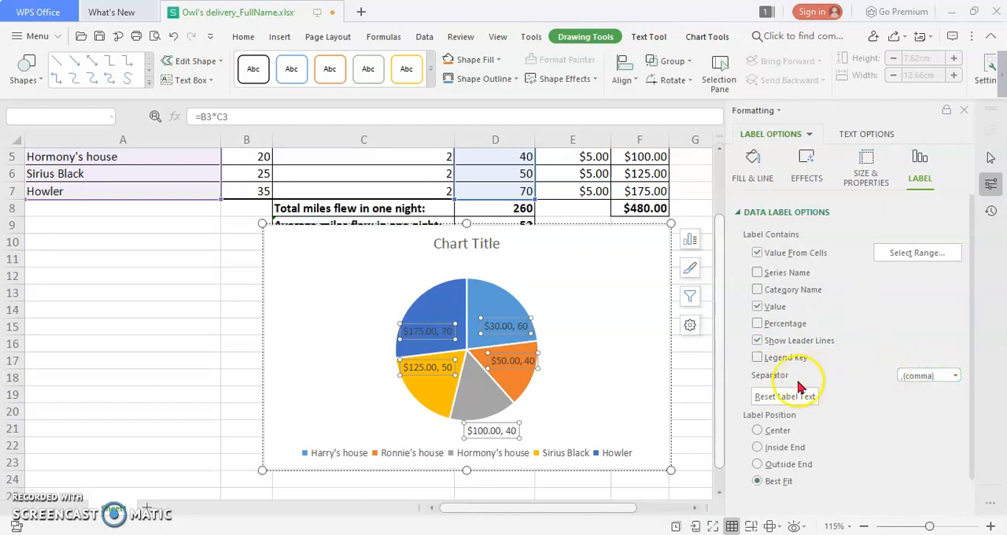
pyautogui.click(928, 375)
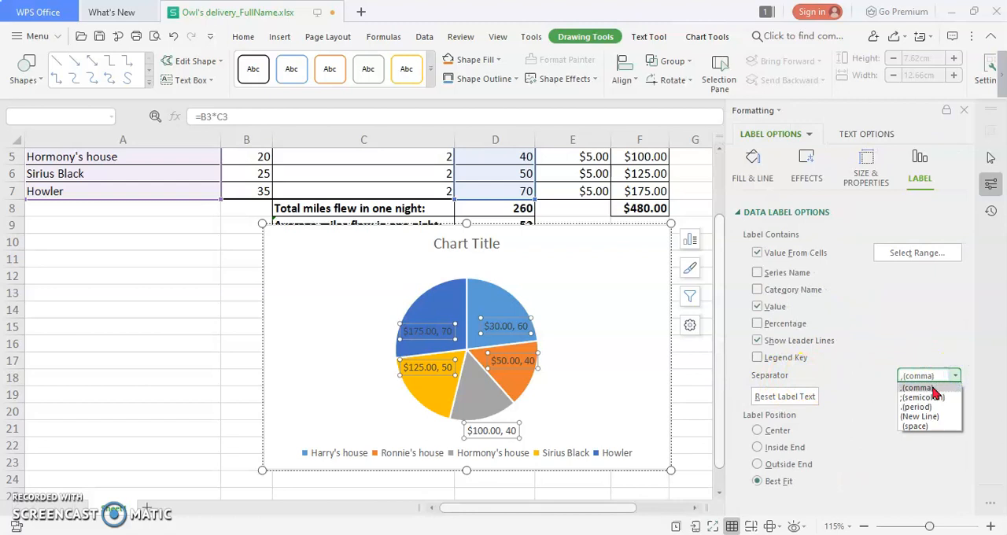
pyautogui.click(928, 375)
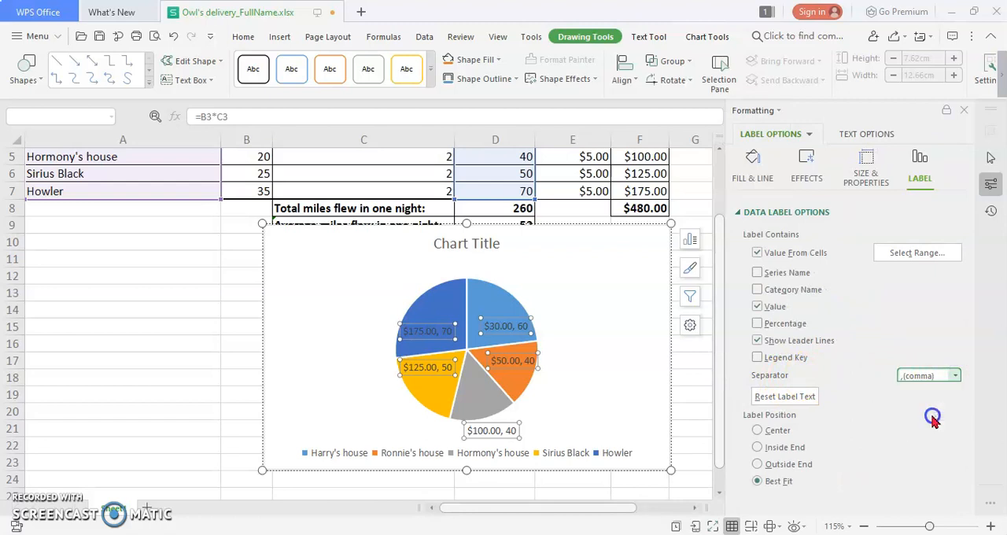
pyautogui.click(929, 375)
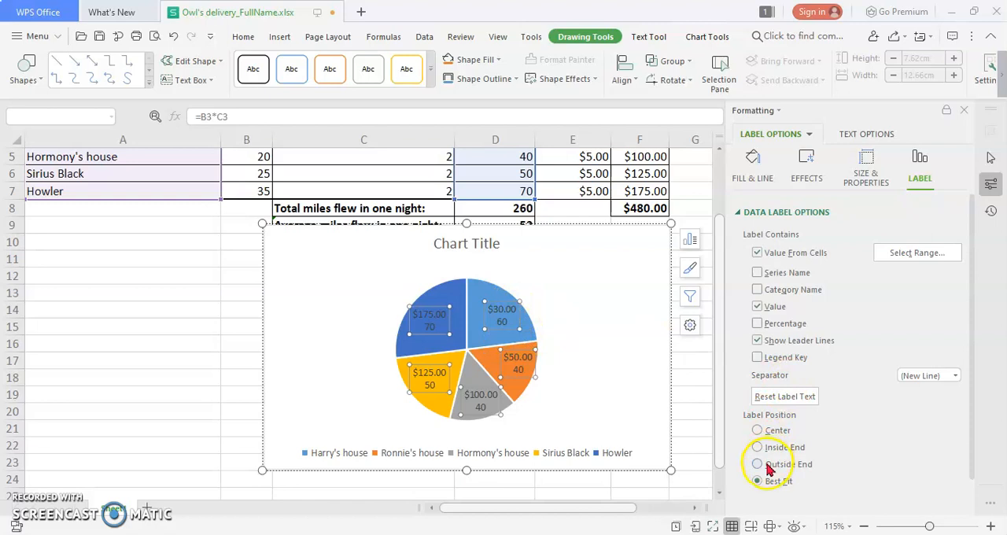
pyautogui.click(758, 464)
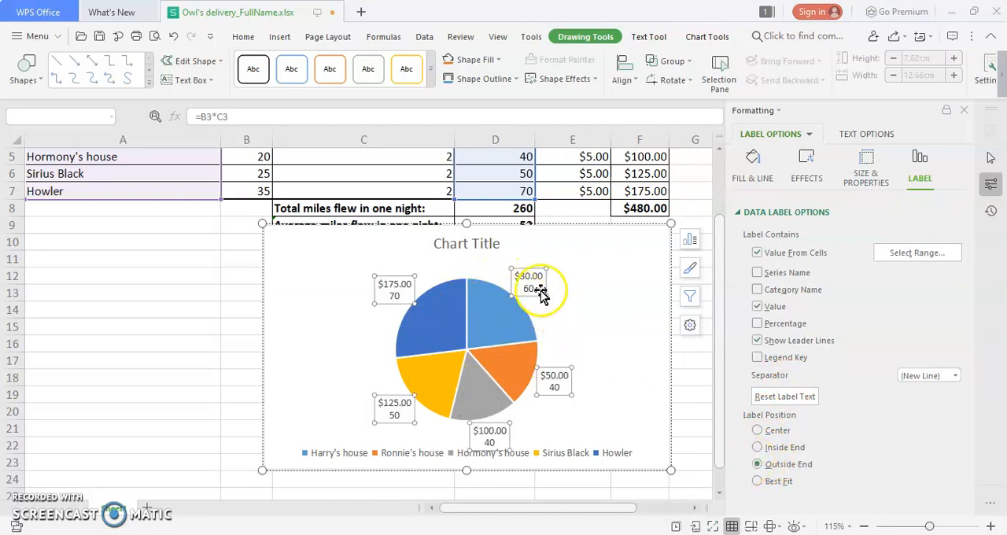
pyautogui.moveTo(416, 361)
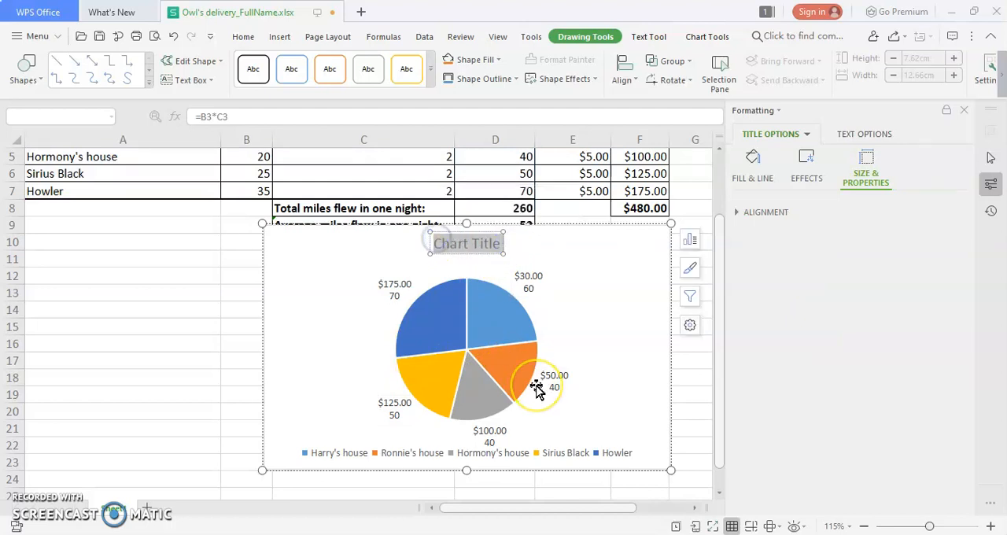
pyautogui.moveTo(570, 315)
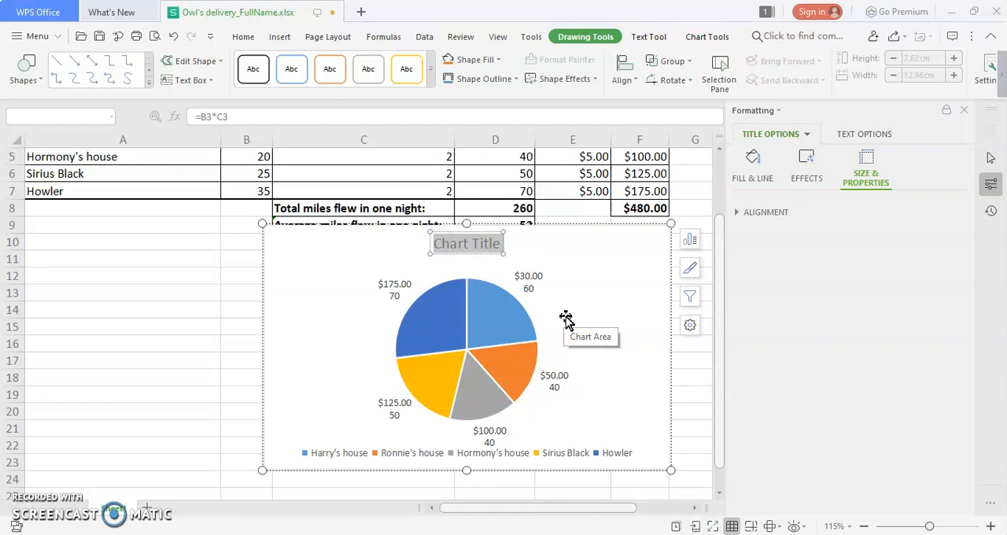
# - Title the chart 'Total Cost and Distance per Destination'
pyautogui.write('Total Cost and')
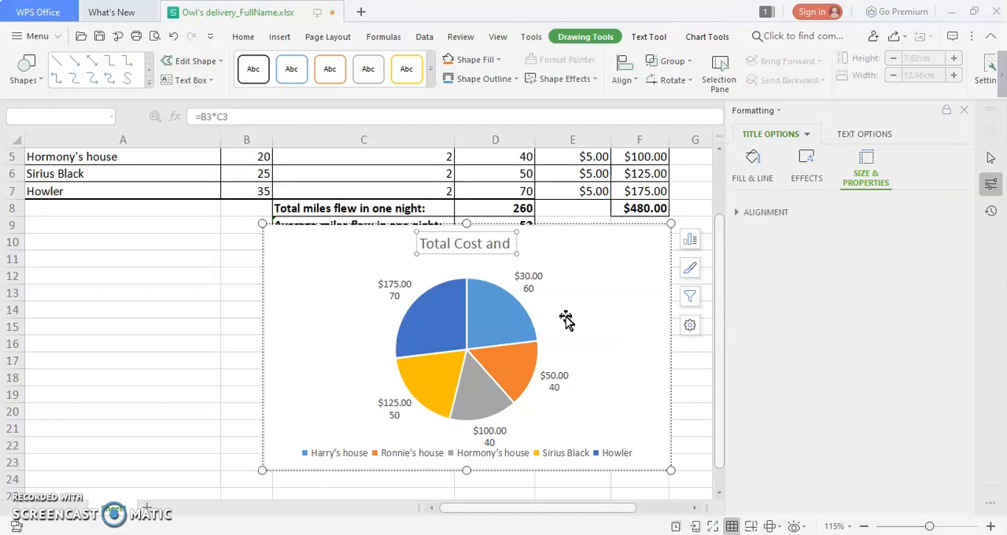
pyautogui.write('Distance per Destination')
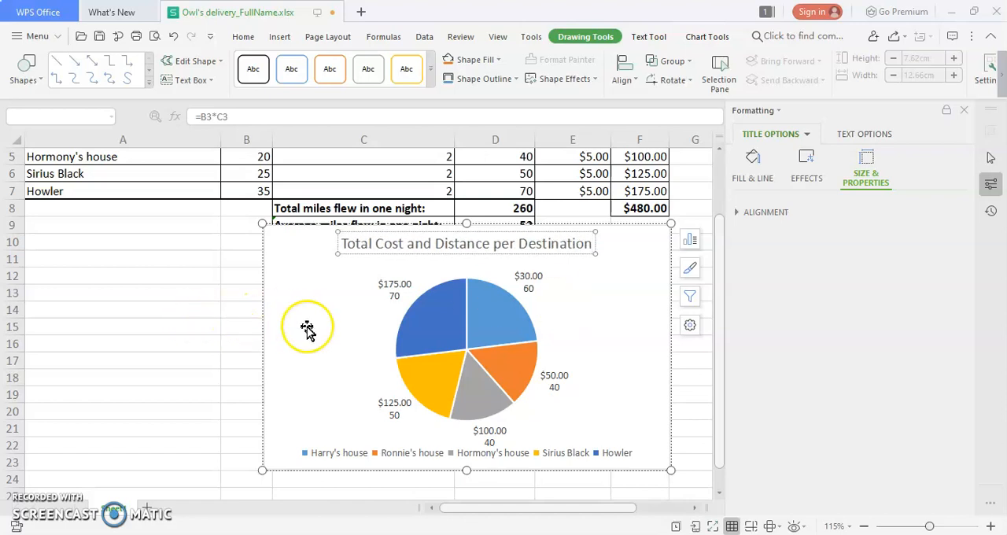
pyautogui.click(246, 345)
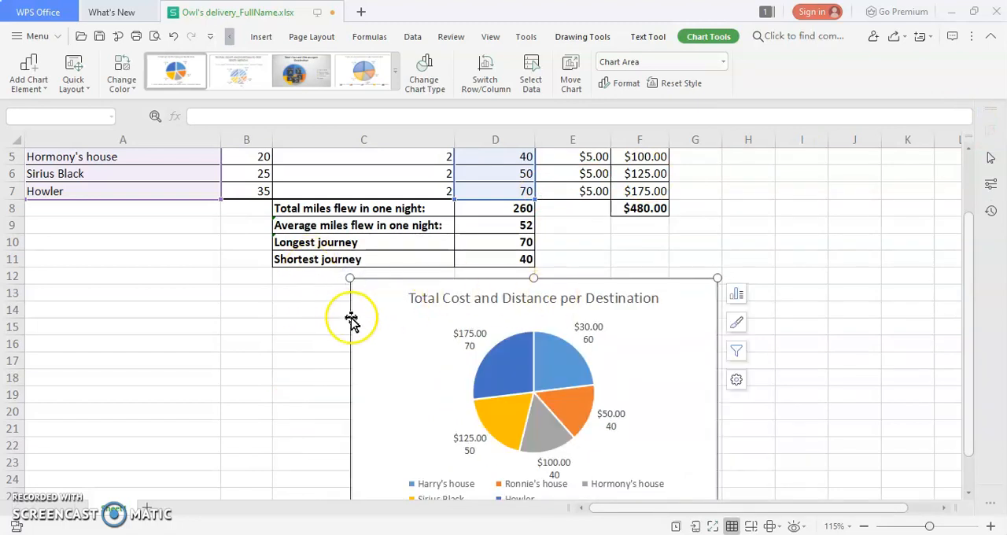
pyautogui.moveTo(205, 376)
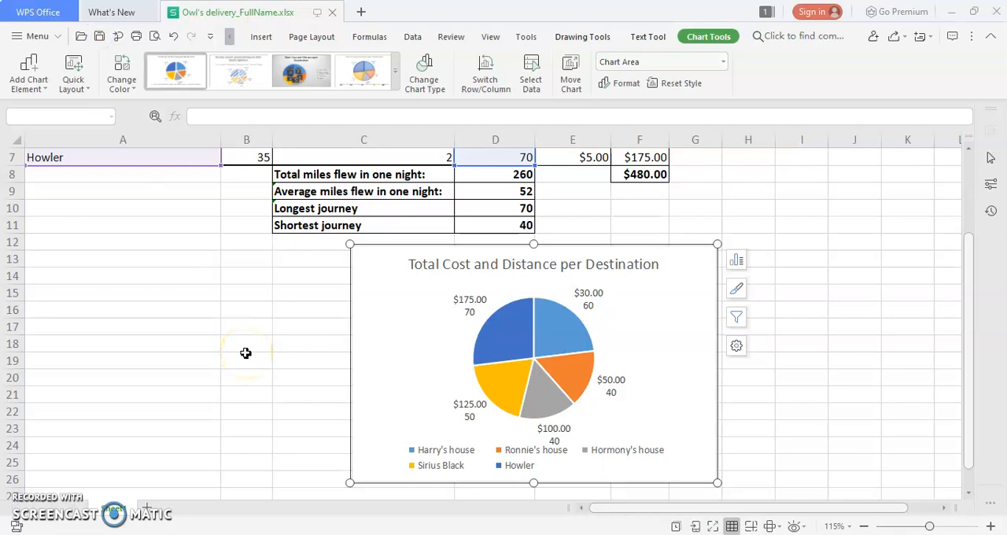
pyautogui.moveTo(133, 434)
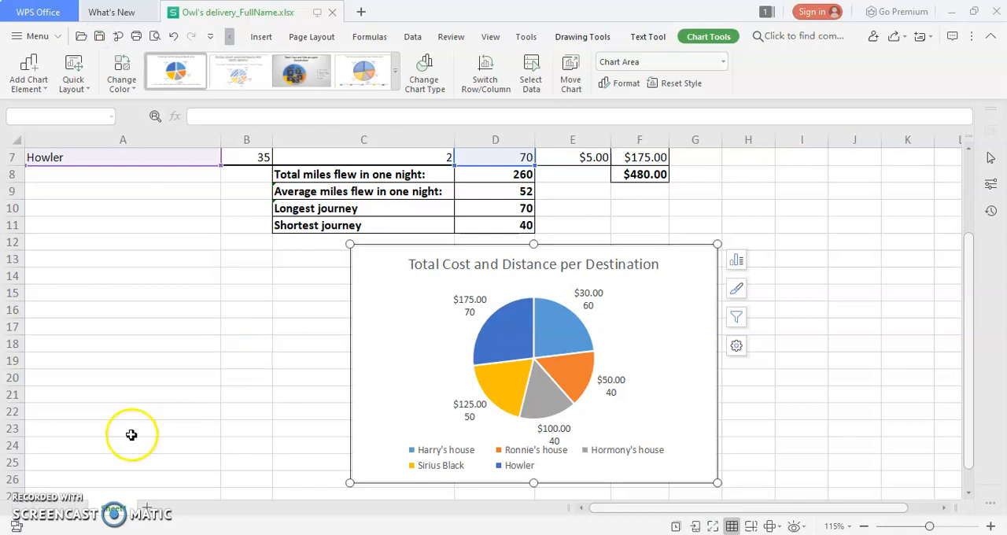
pyautogui.moveTo(49, 483)
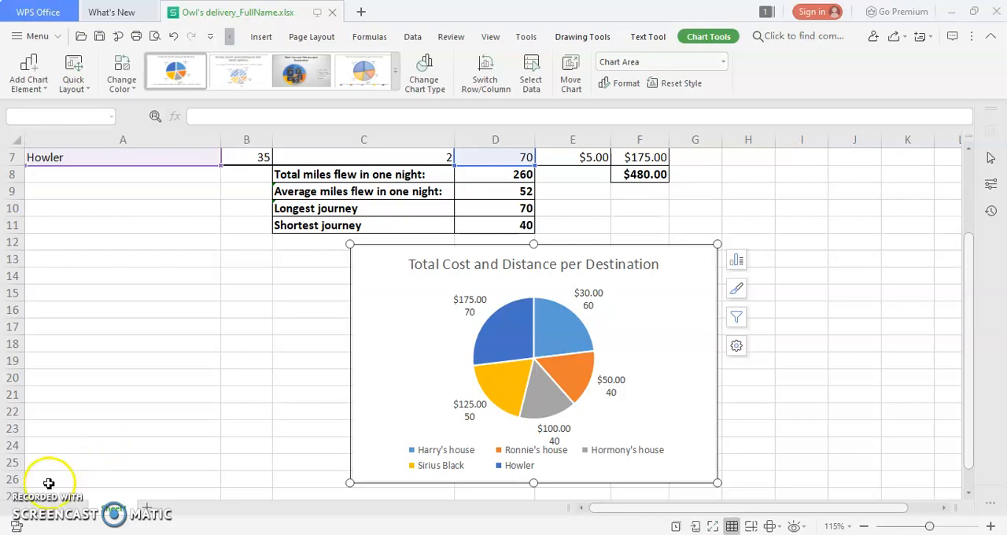